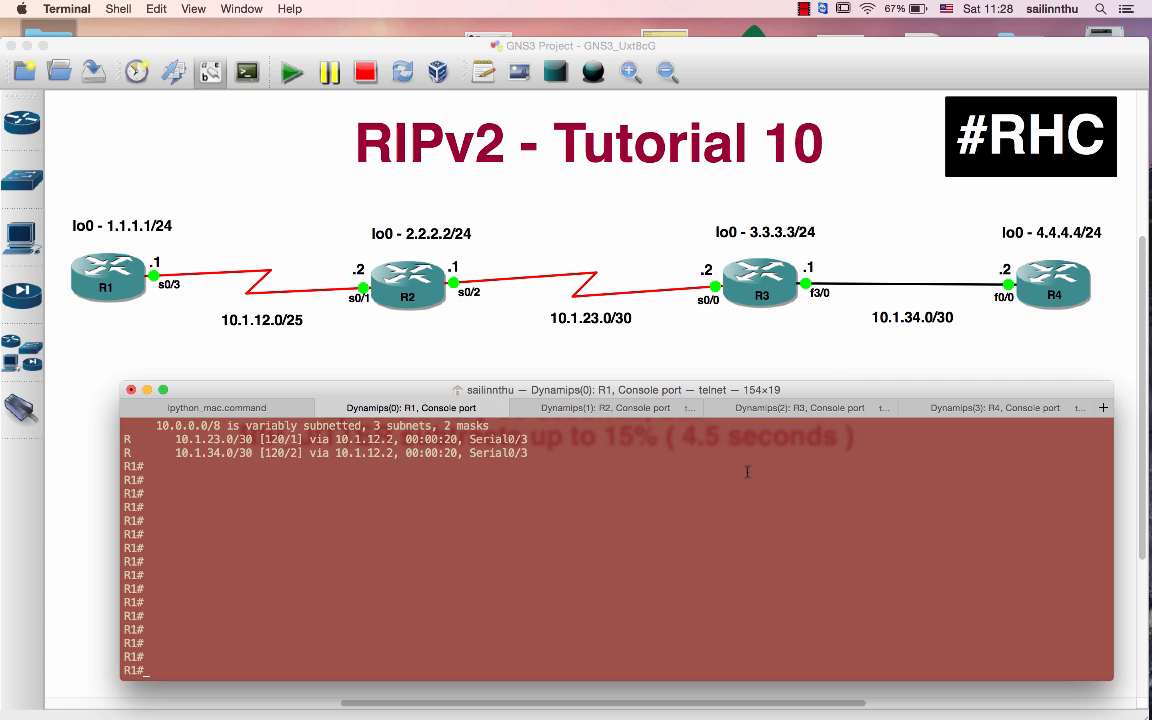
mouse_move(403, 388)
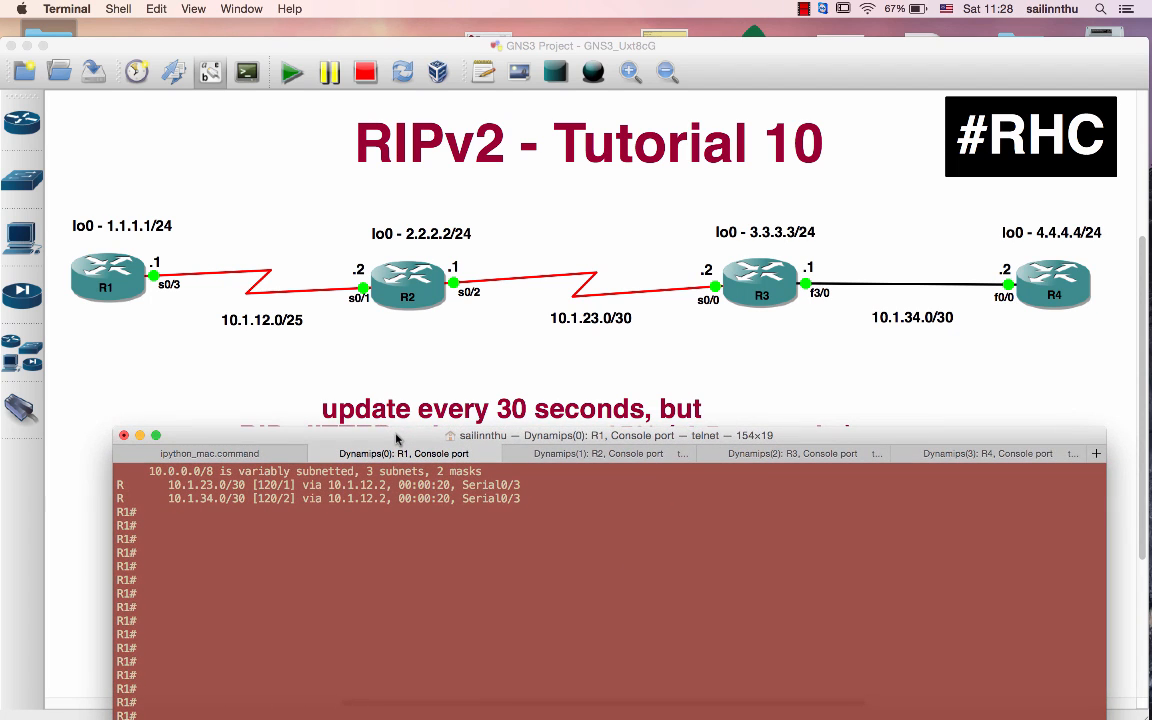
- Type 'sh ip' in R1's console, then hide it to reveal the RIP jitter note
text(sh ip)
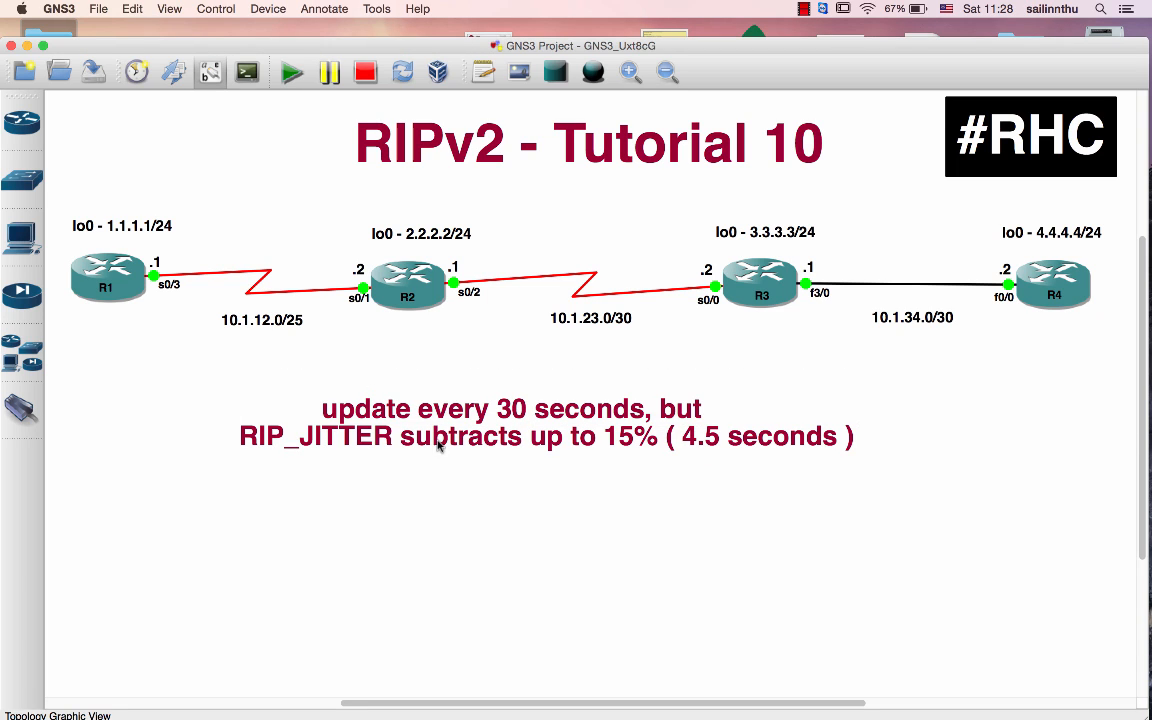
mouse_move(540, 452)
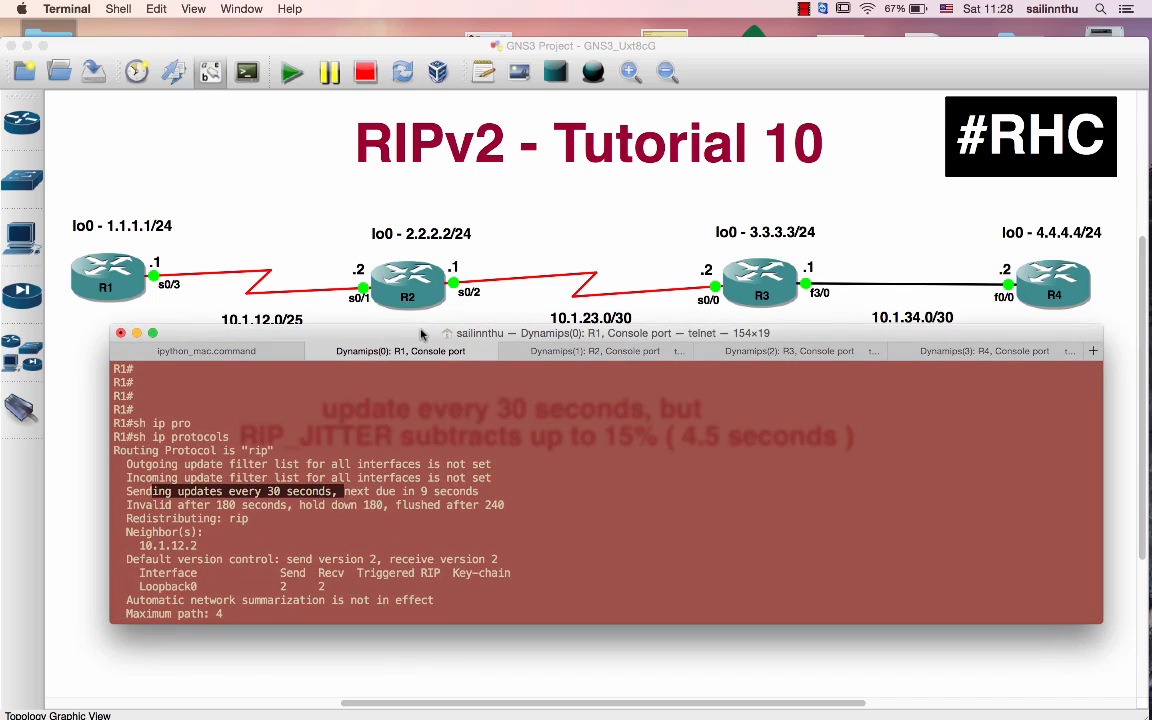
- Check R1's RIP timers with 'sh ip protocols' and enable 'debug ip rip events'
text(debug ip rip events)
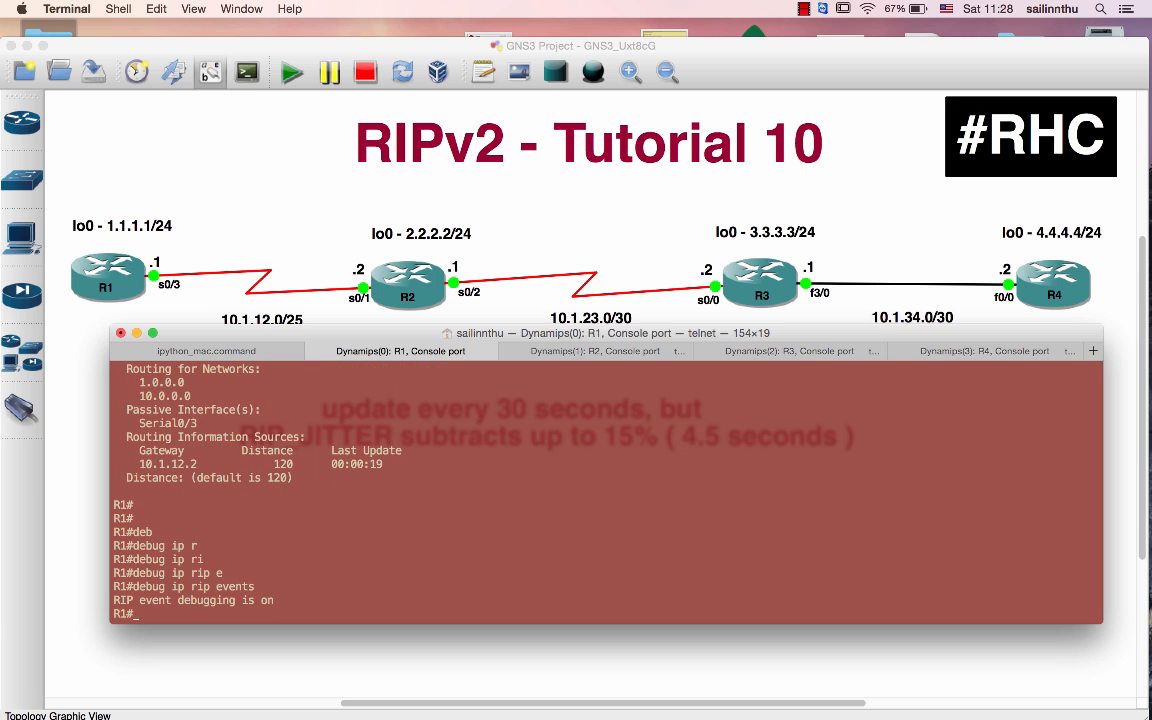
mouse_move(655, 620)
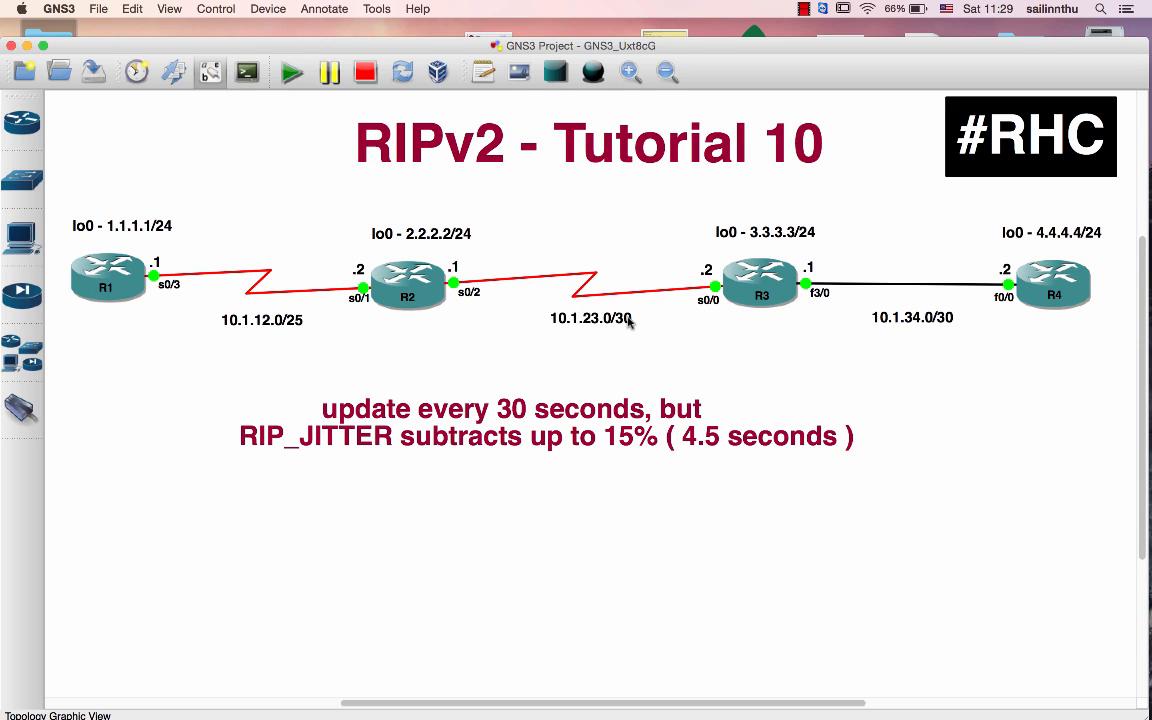
- Paste R1's timestamped debug ip rip lines beneath the jitter explanation in the note
click(545, 422)
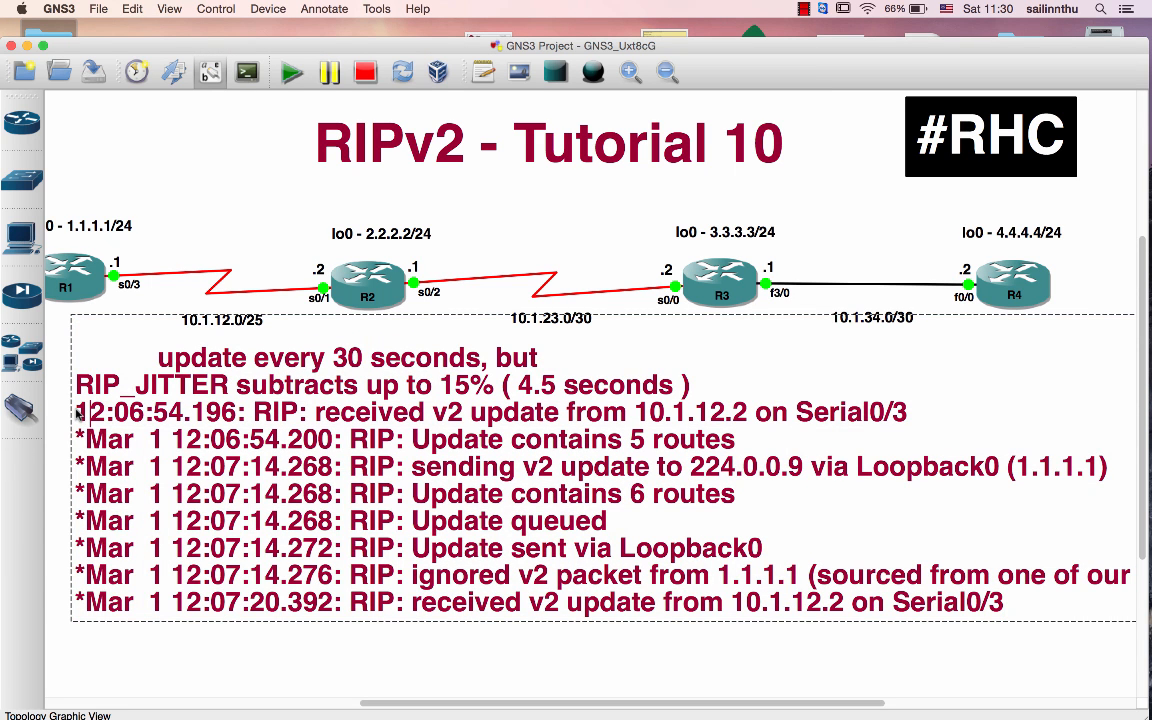
- Fix the first pasted debug line so it shows its full '*Mar 1' timestamp
drag(78, 411, 1005, 602)
text(*Mar  1 )
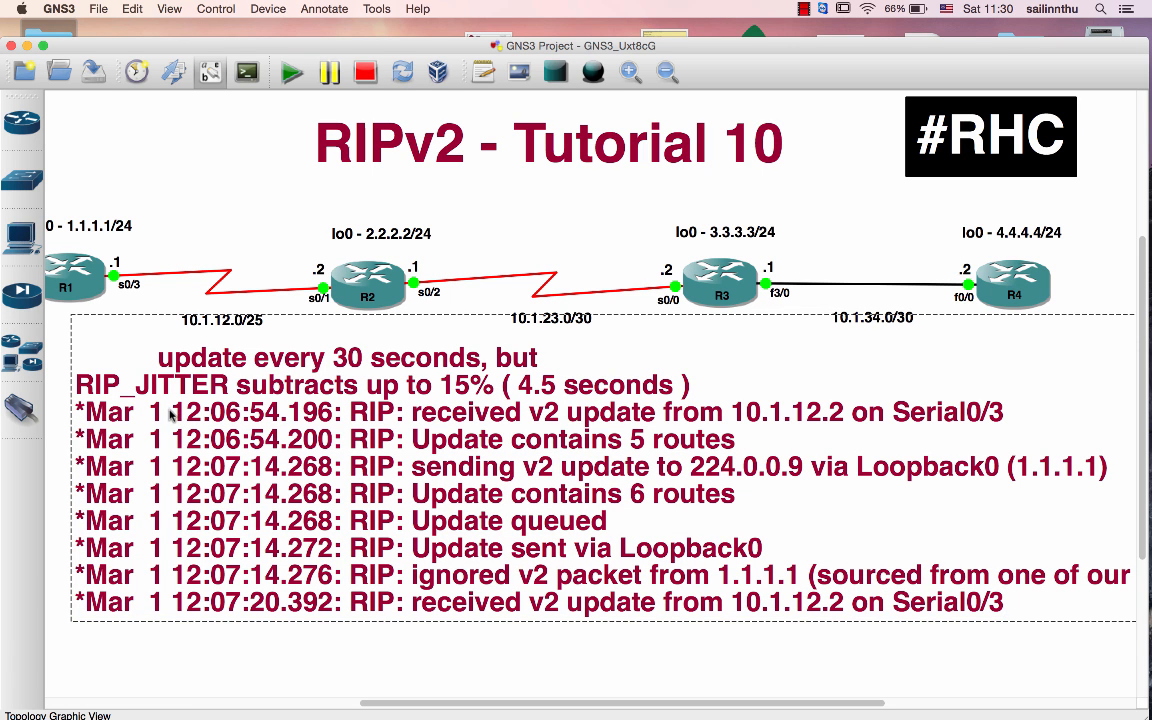
drag(170, 412, 322, 412)
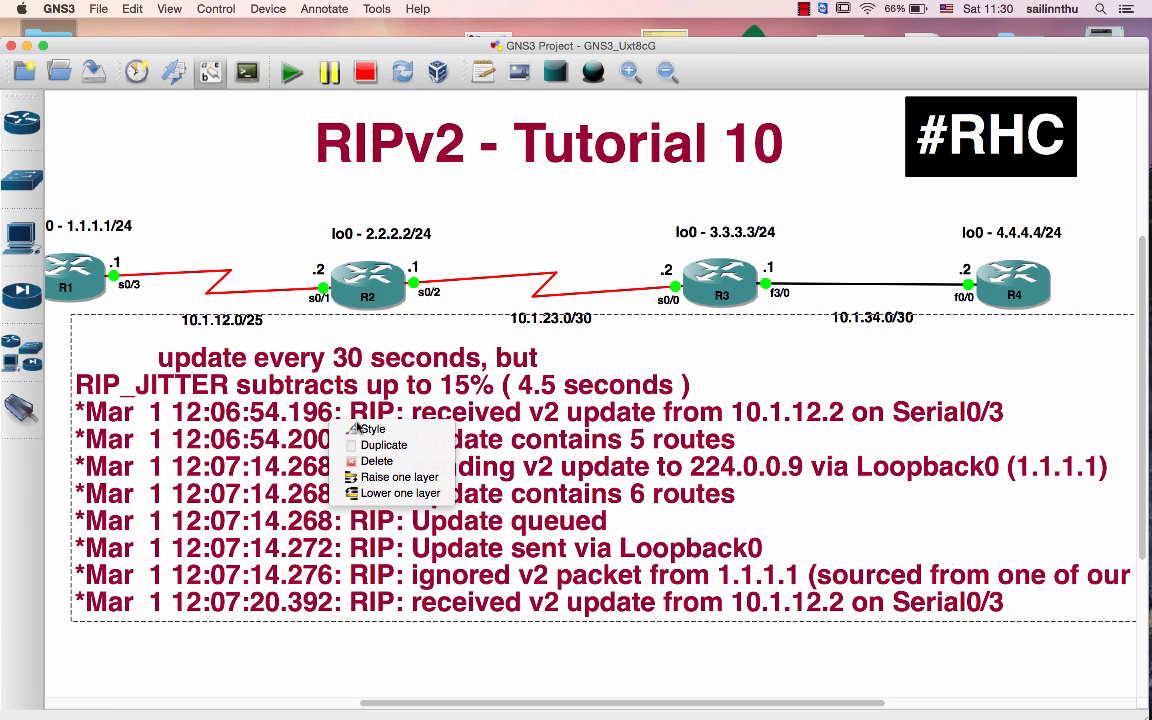
- Change the note's text colour to bright green 66FF00 through its Style settings
click(372, 428)
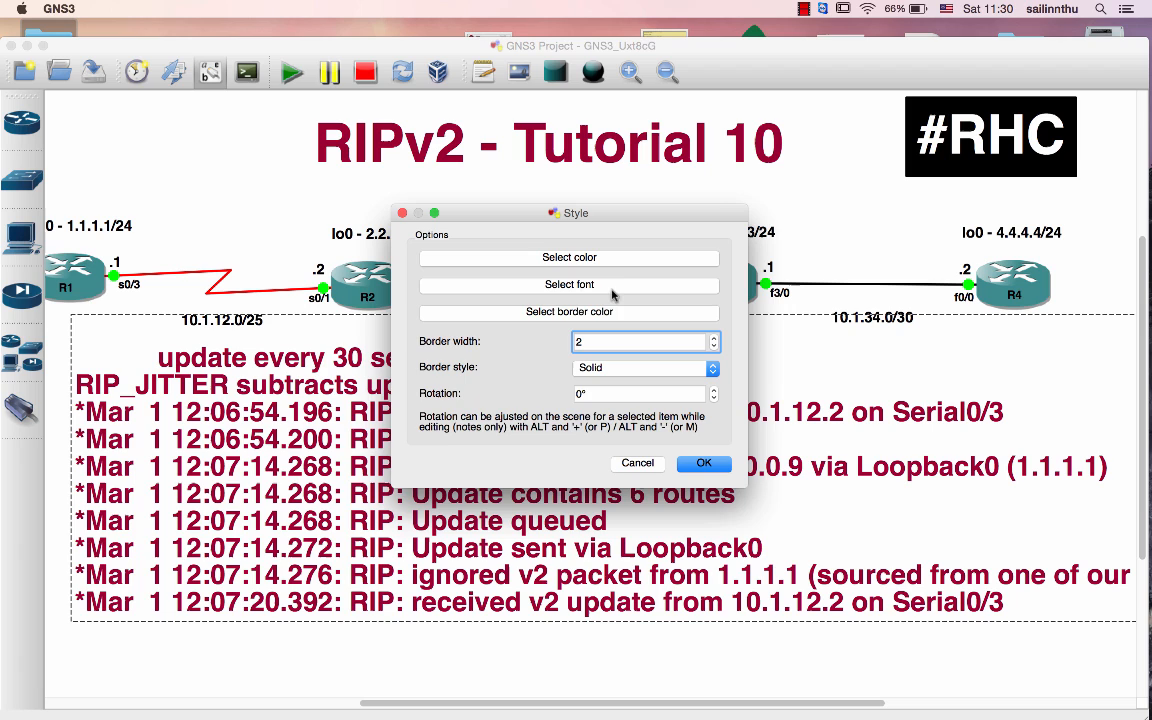
click(569, 257)
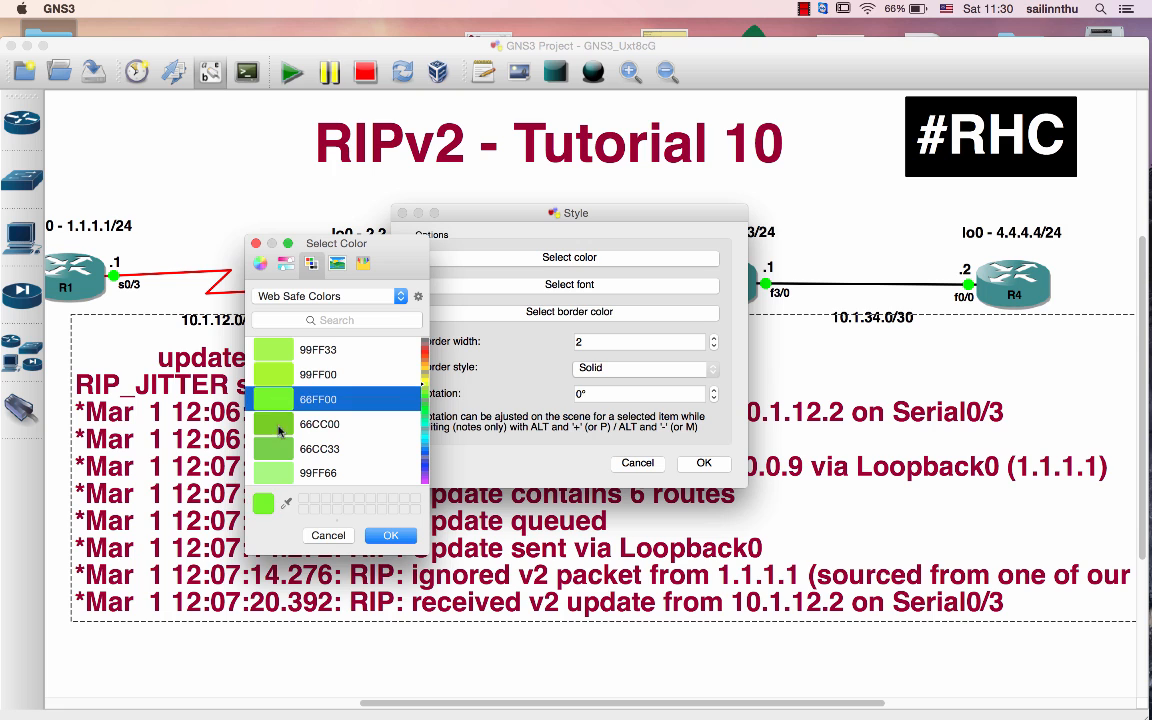
click(390, 535)
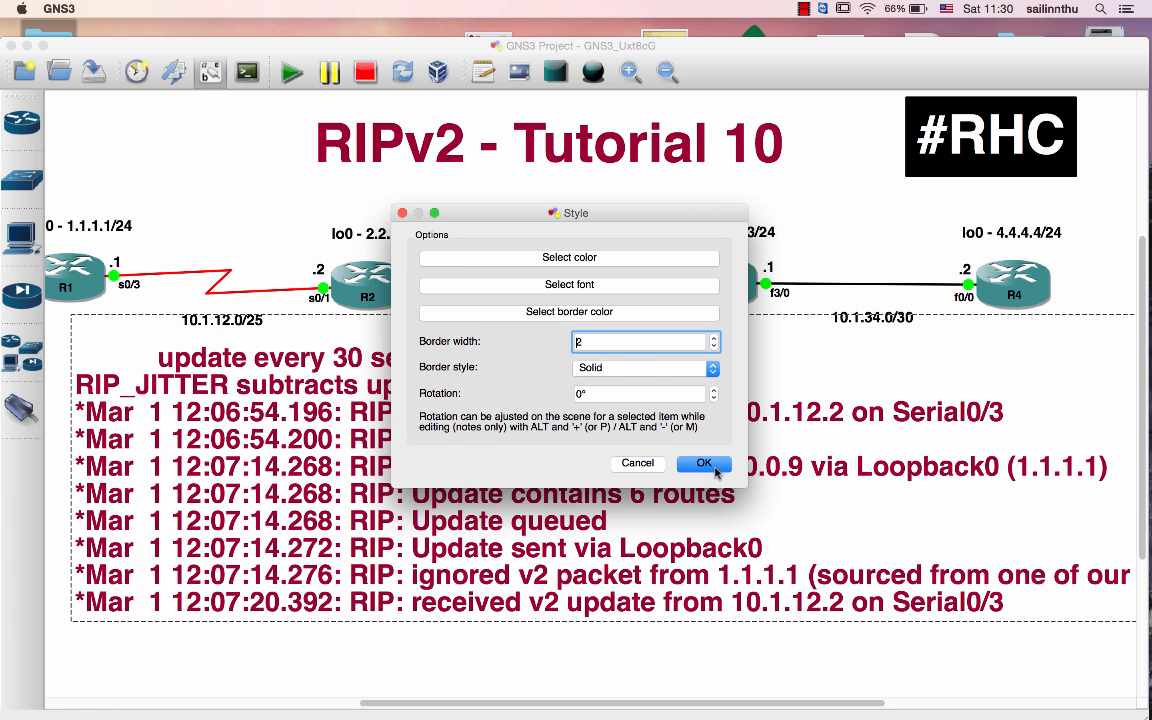
click(703, 463)
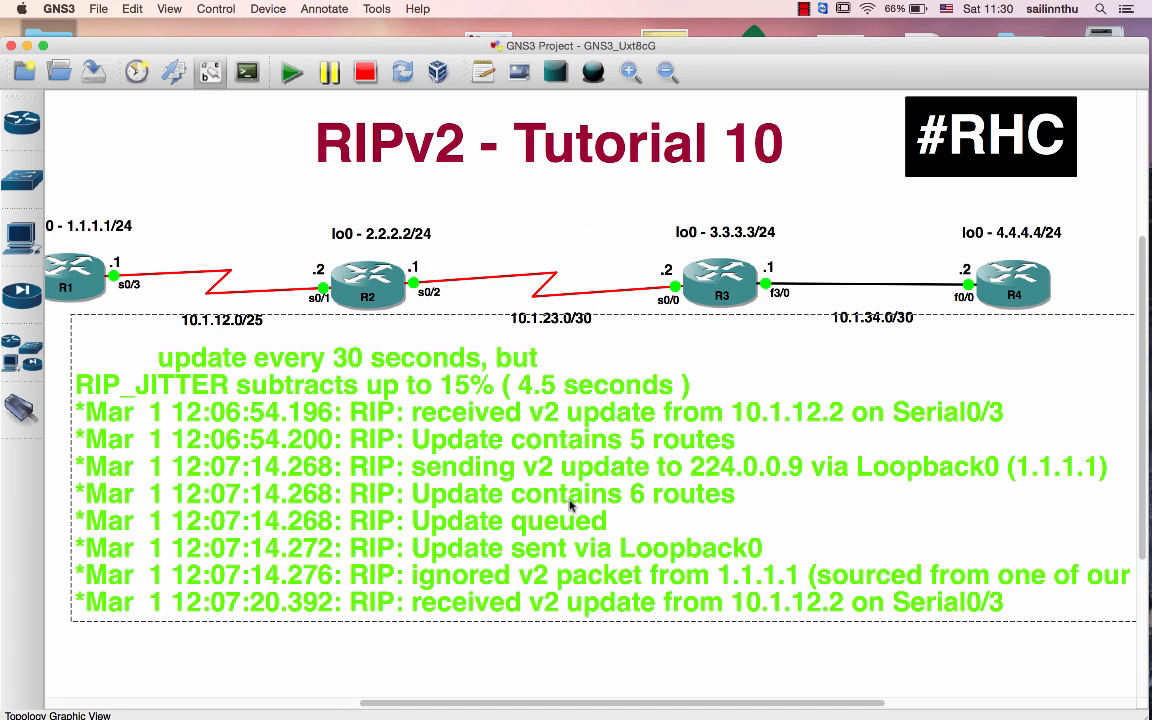
mouse_move(533, 492)
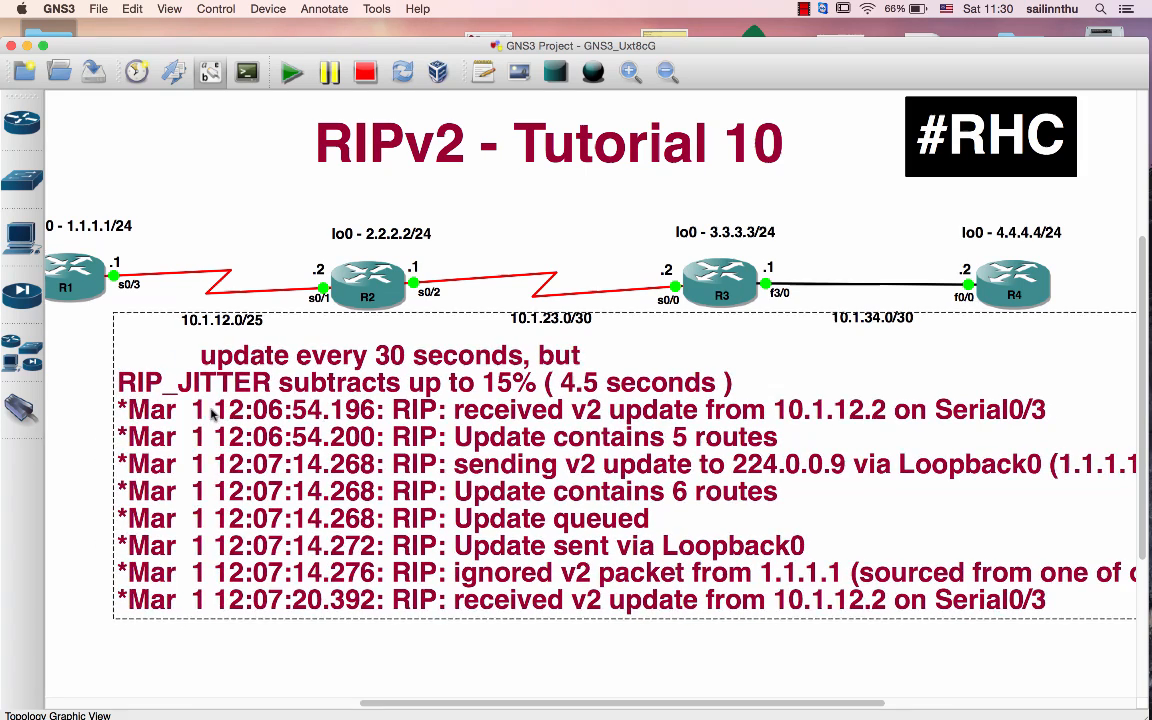
- Restore the note's dark red text, nudge it right, and begin editing it
double_click(224, 409)
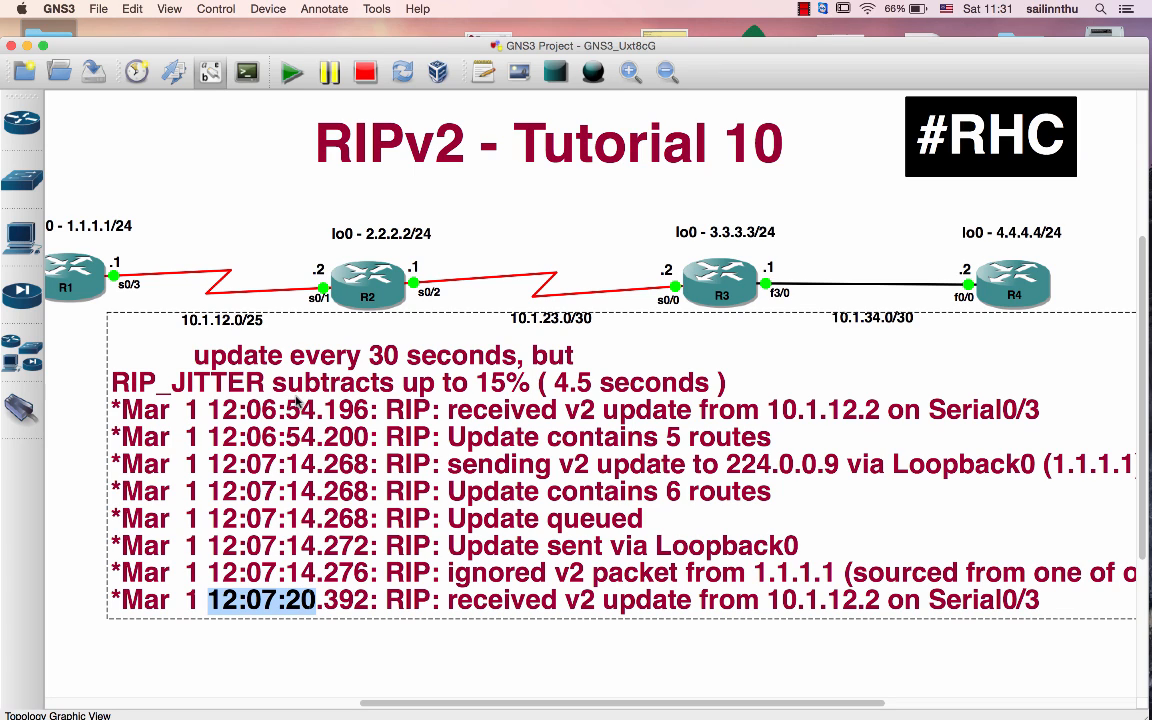
mouse_move(302, 408)
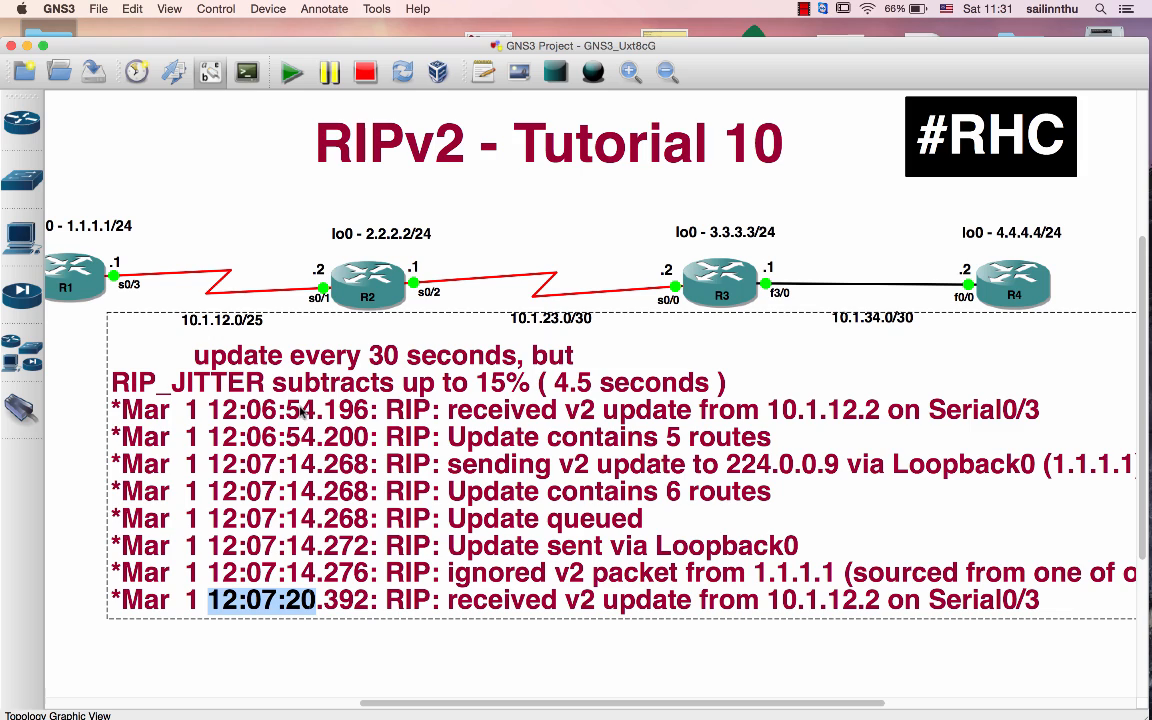
mouse_move(308, 596)
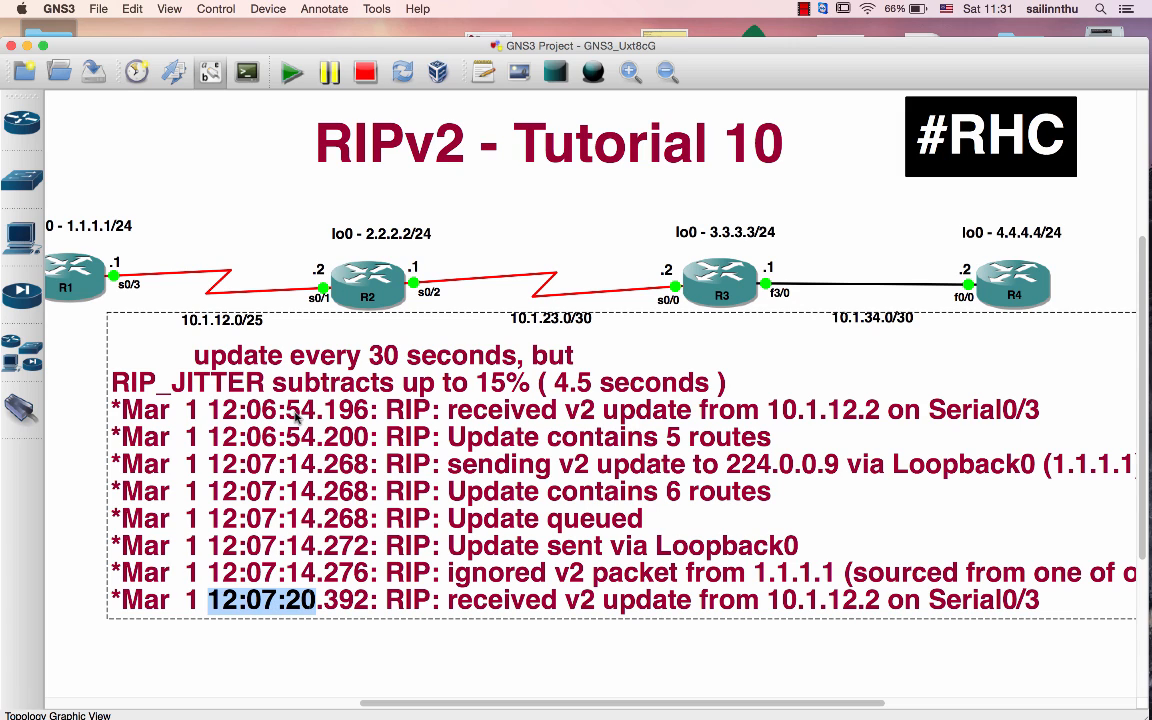
mouse_move(298, 420)
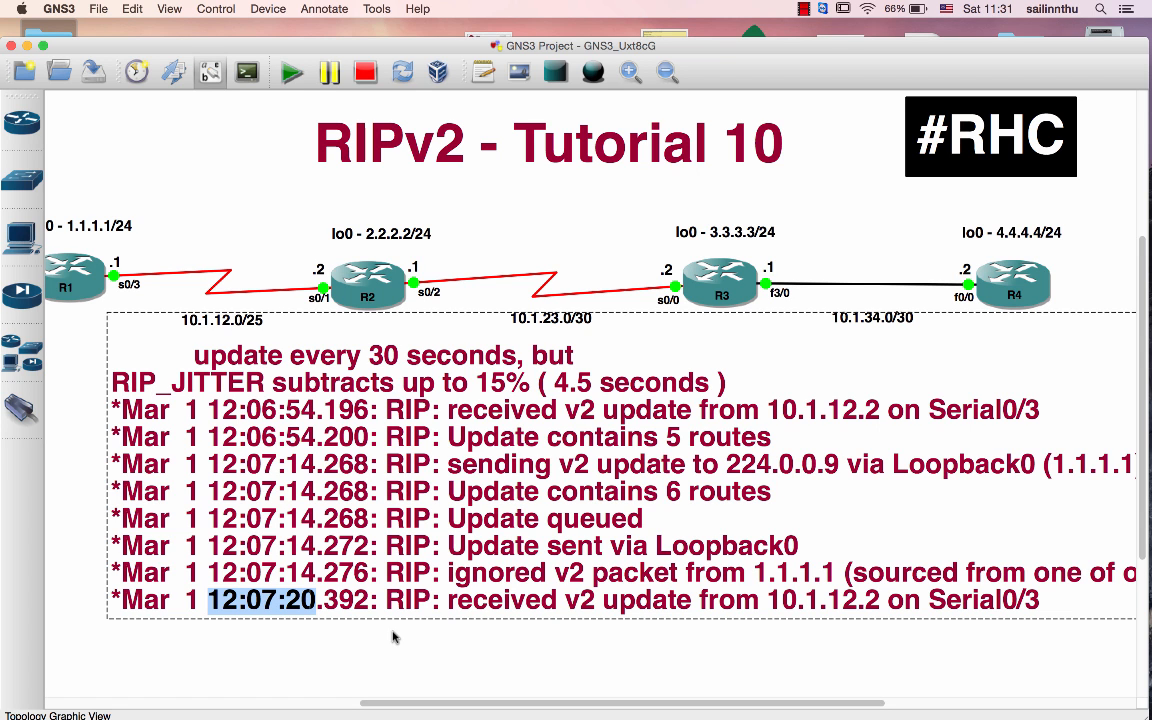
mouse_move(727, 34)
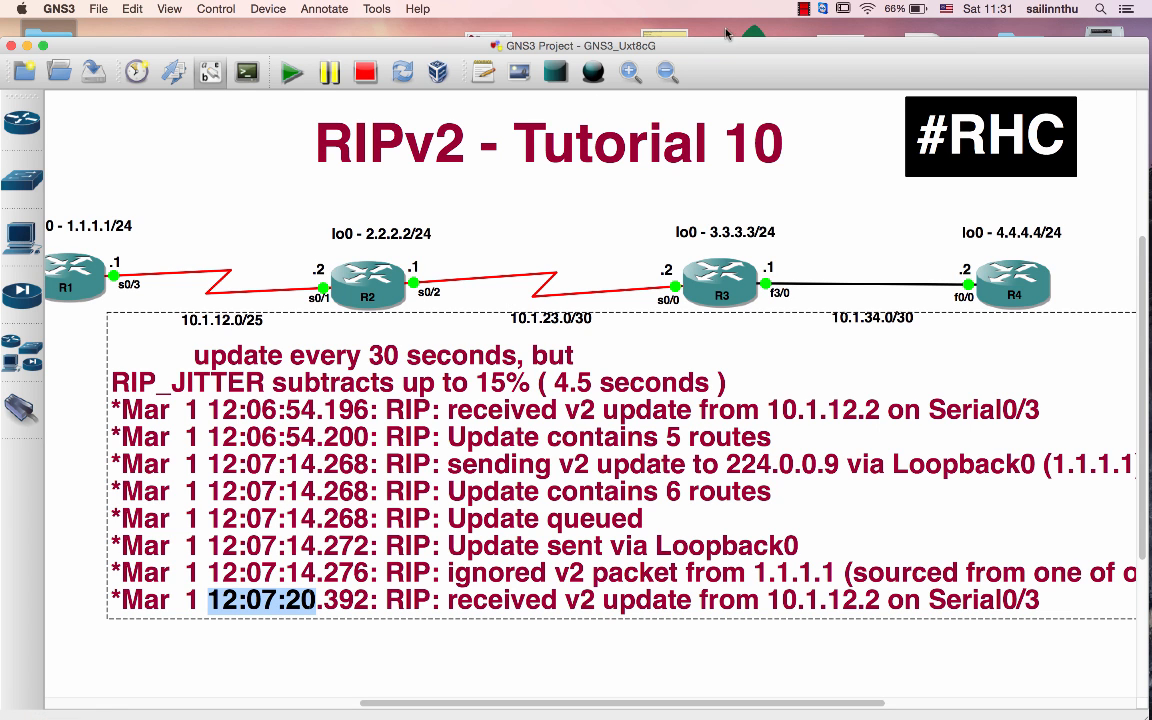